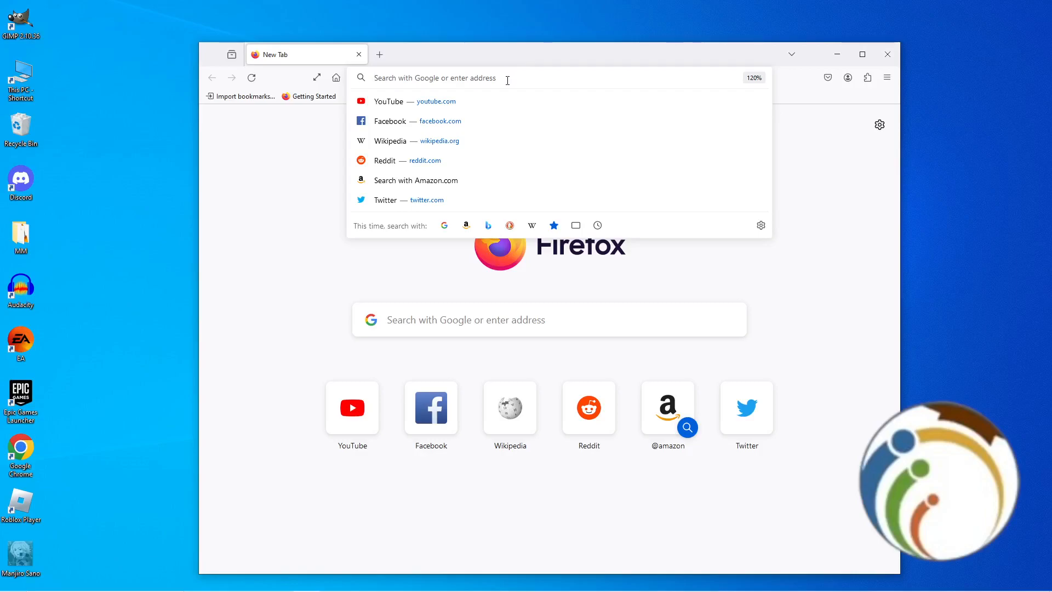
mouse_move(508, 99)
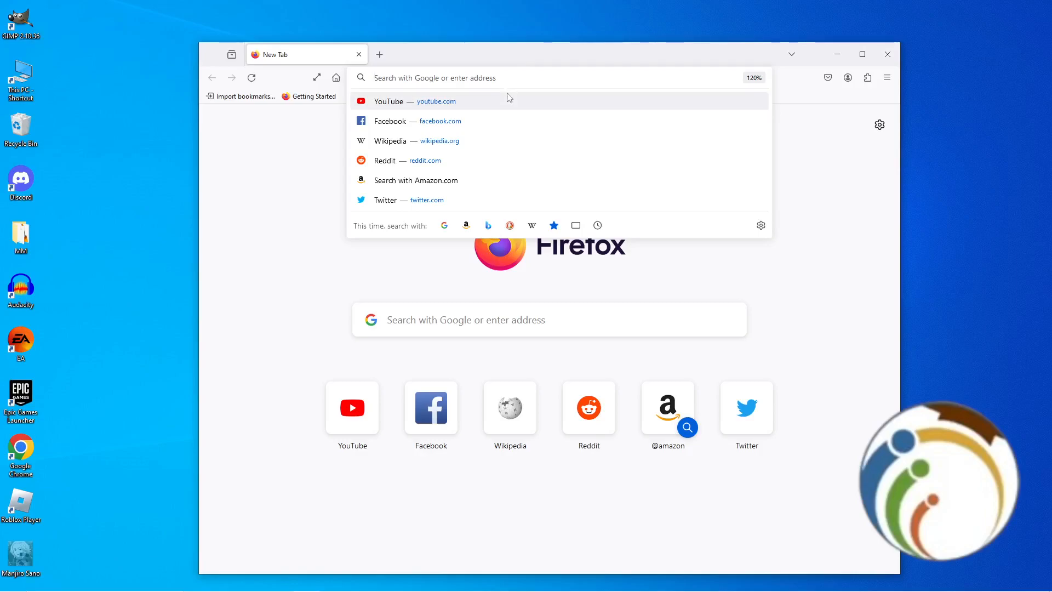
- Open Firefox Settings through the main menu
click(887, 77)
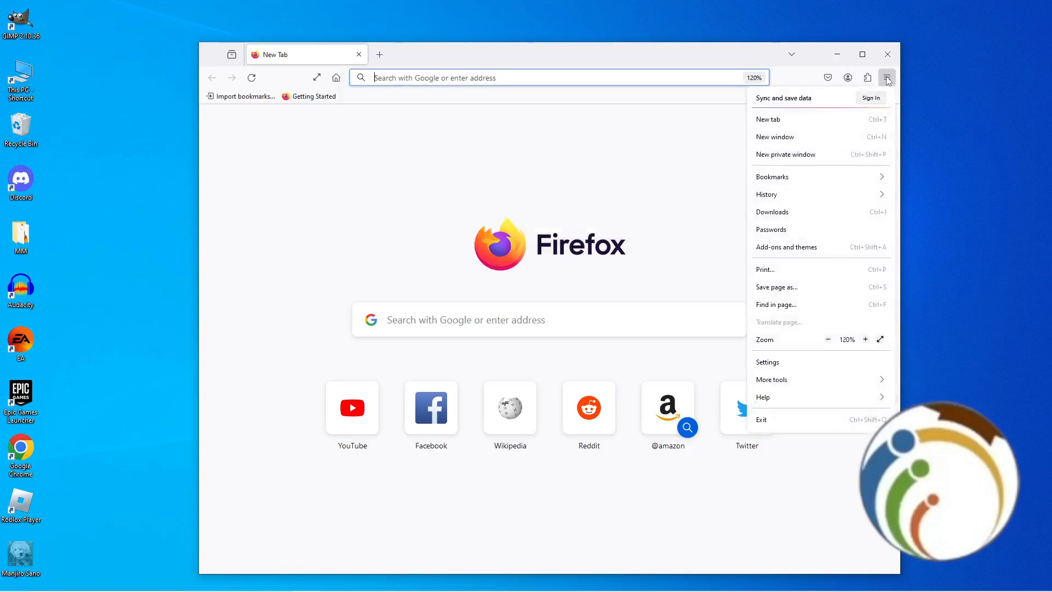
click(887, 77)
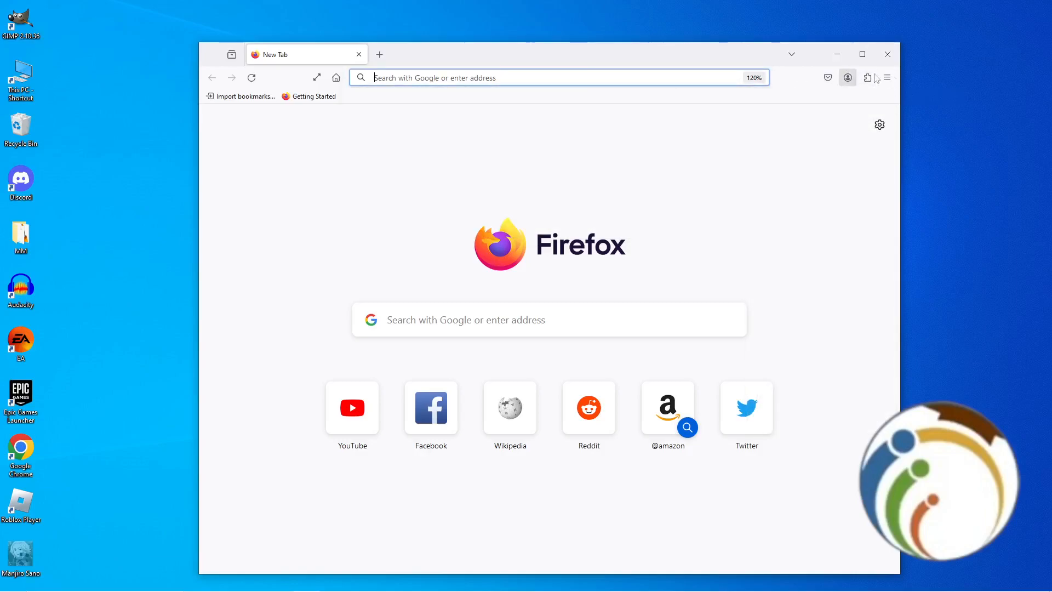
click(887, 77)
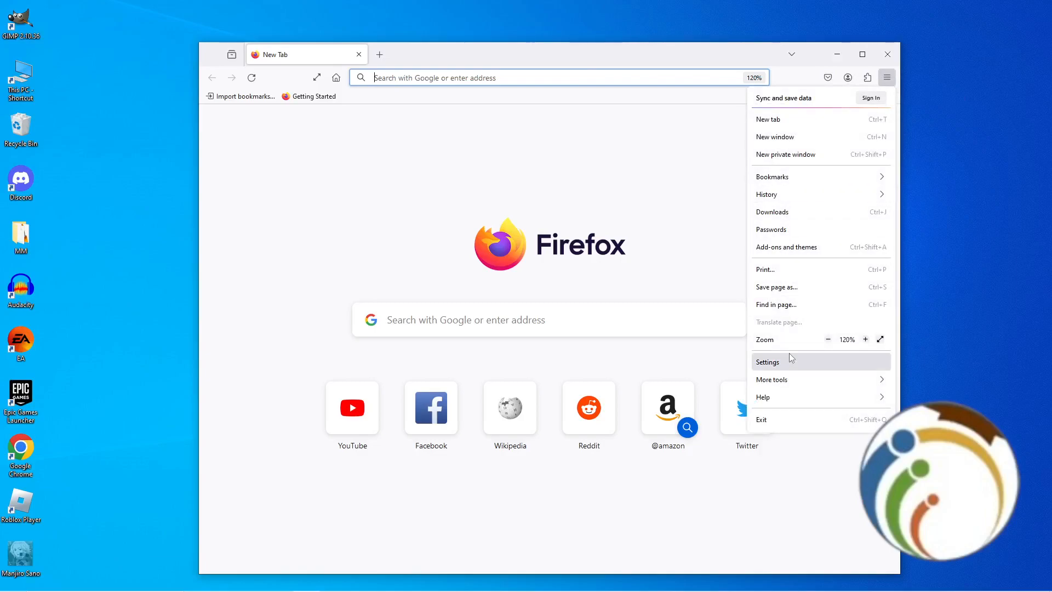
mouse_move(767, 362)
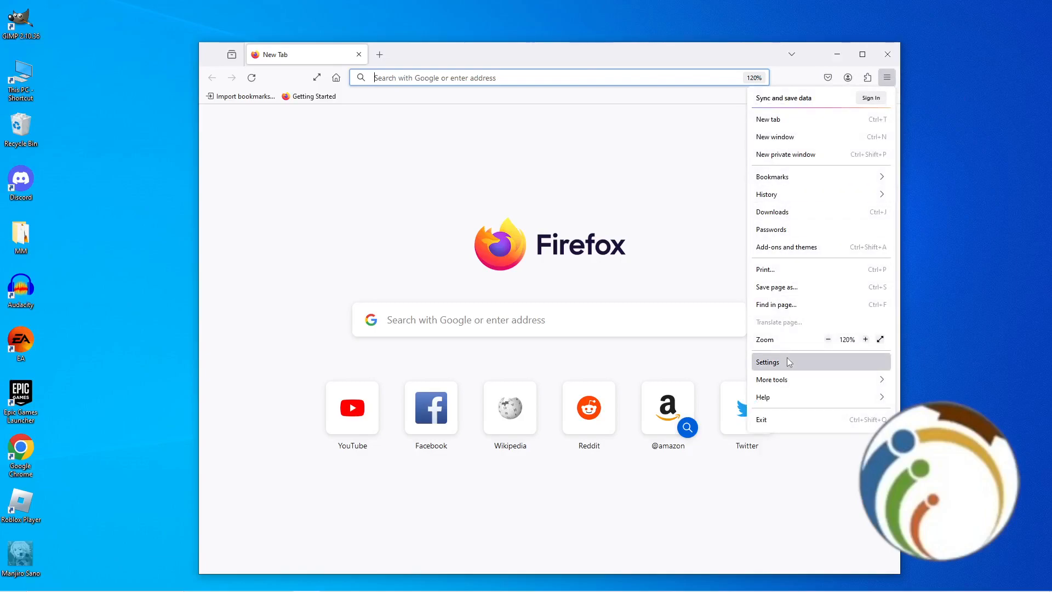
click(767, 361)
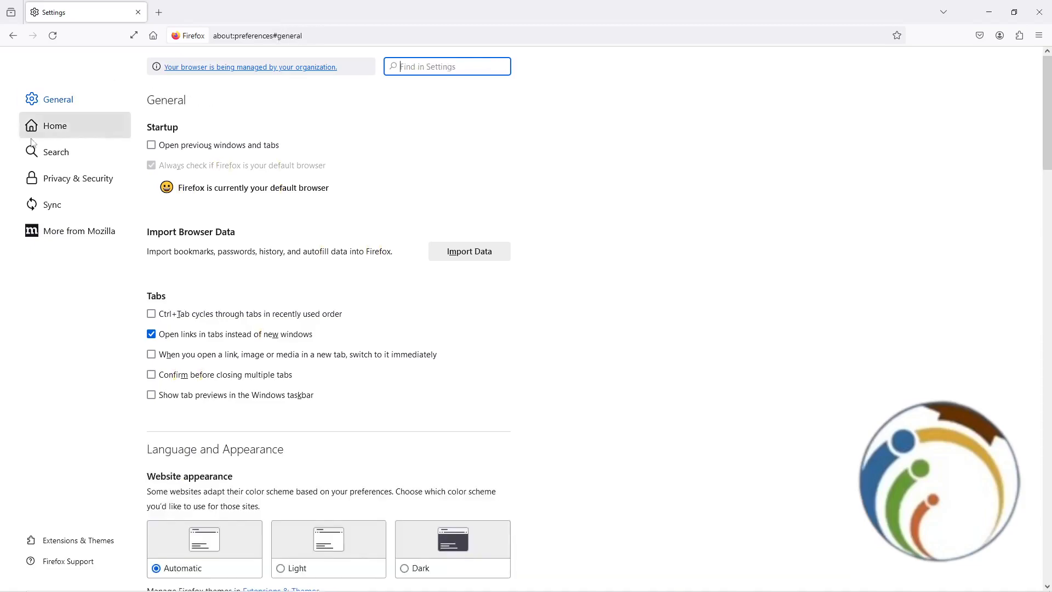
mouse_move(74, 179)
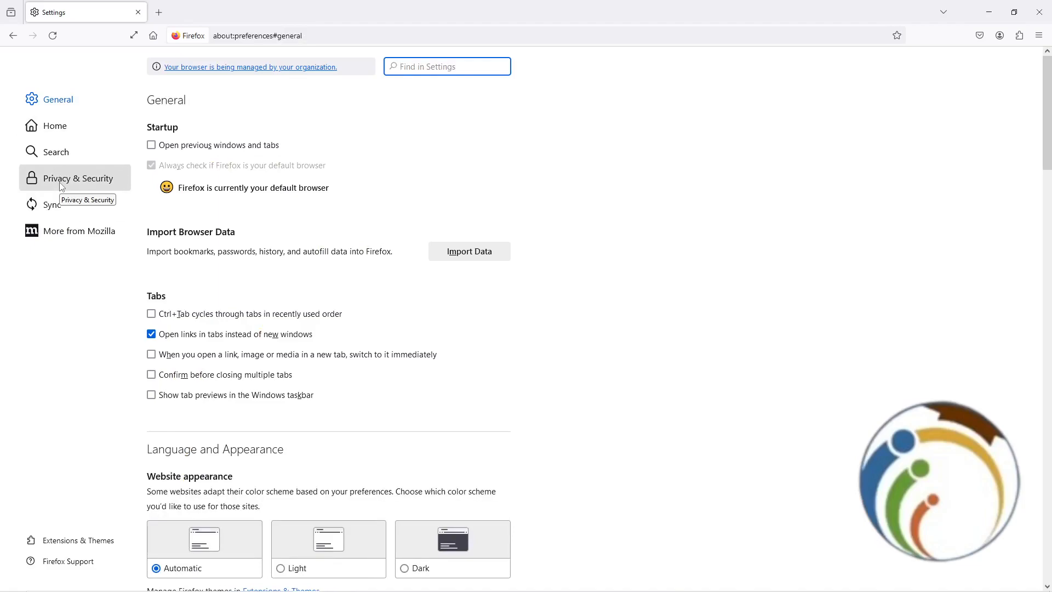
- Show Privacy & Security settings and scroll down to the History section
click(77, 178)
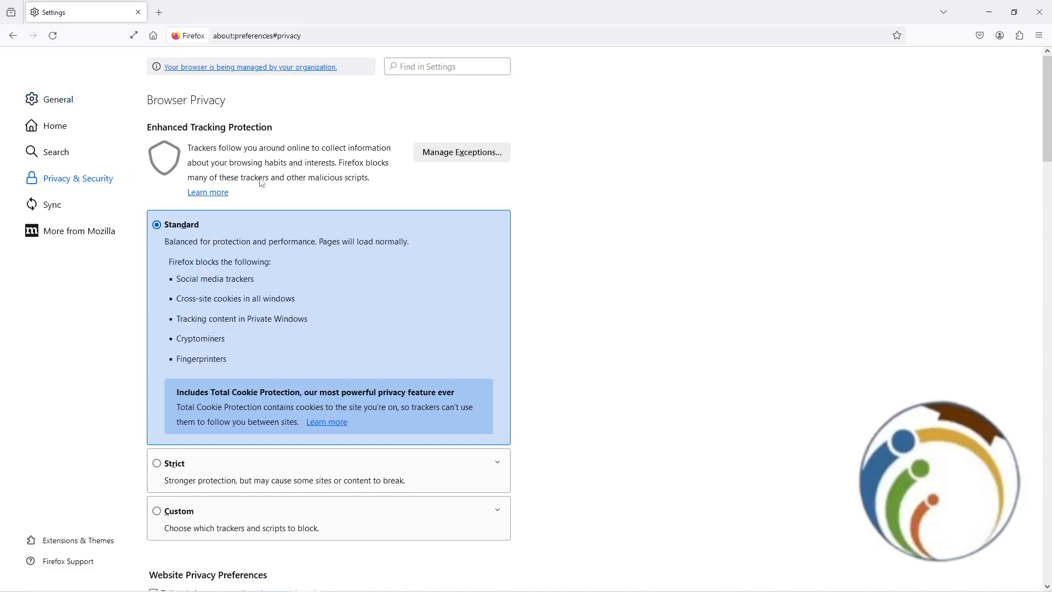
scroll(down, 3)
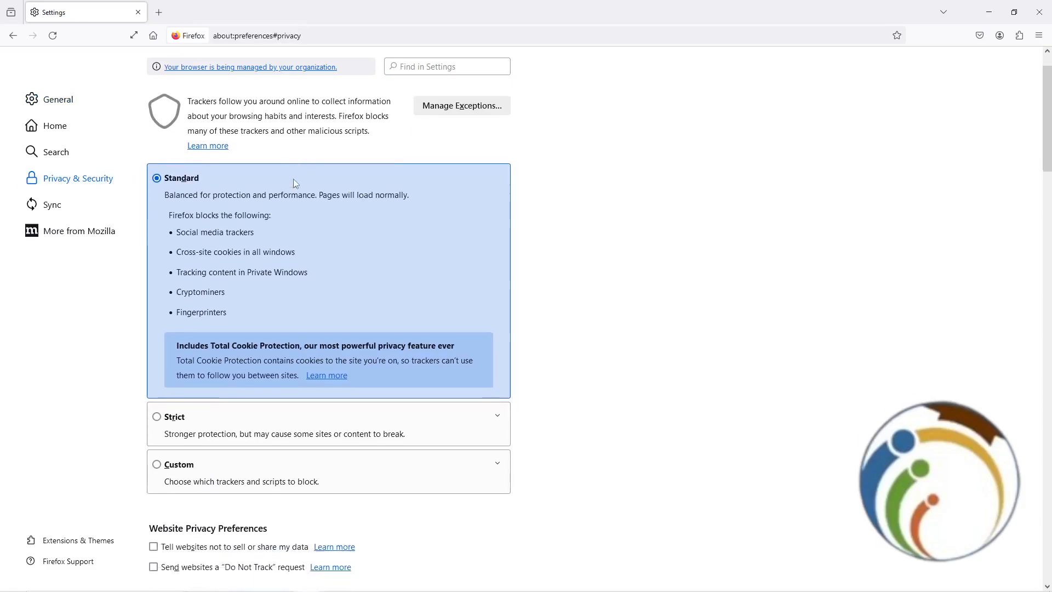
scroll(down, 3)
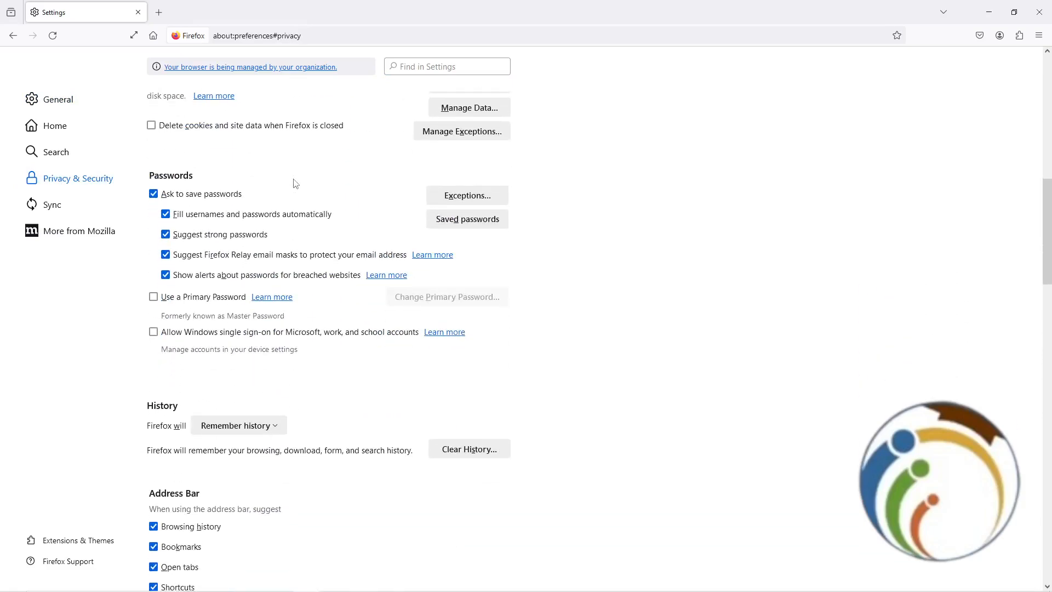
mouse_move(270, 254)
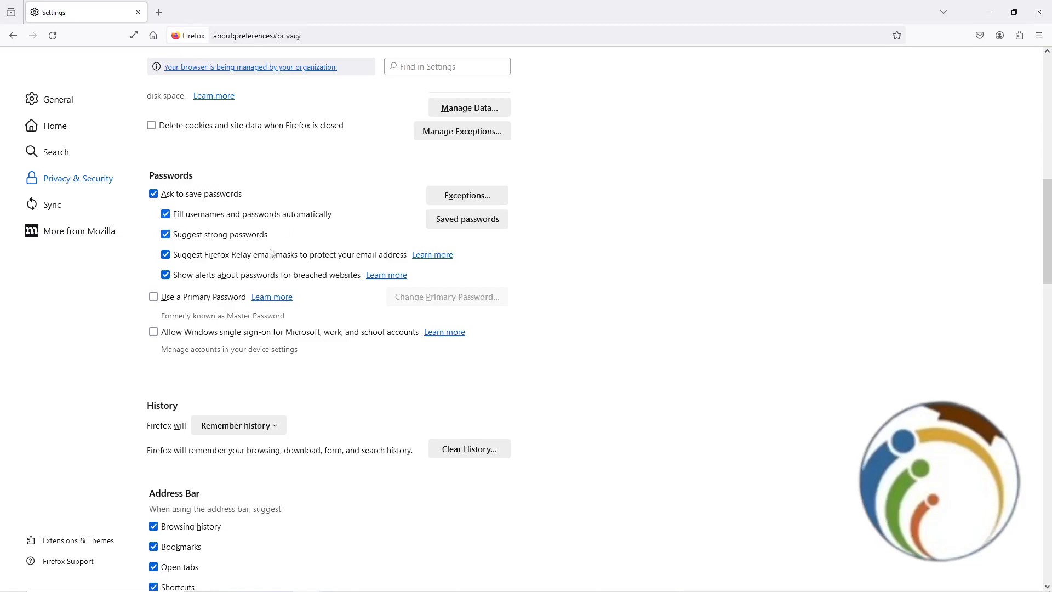
scroll(down, 3)
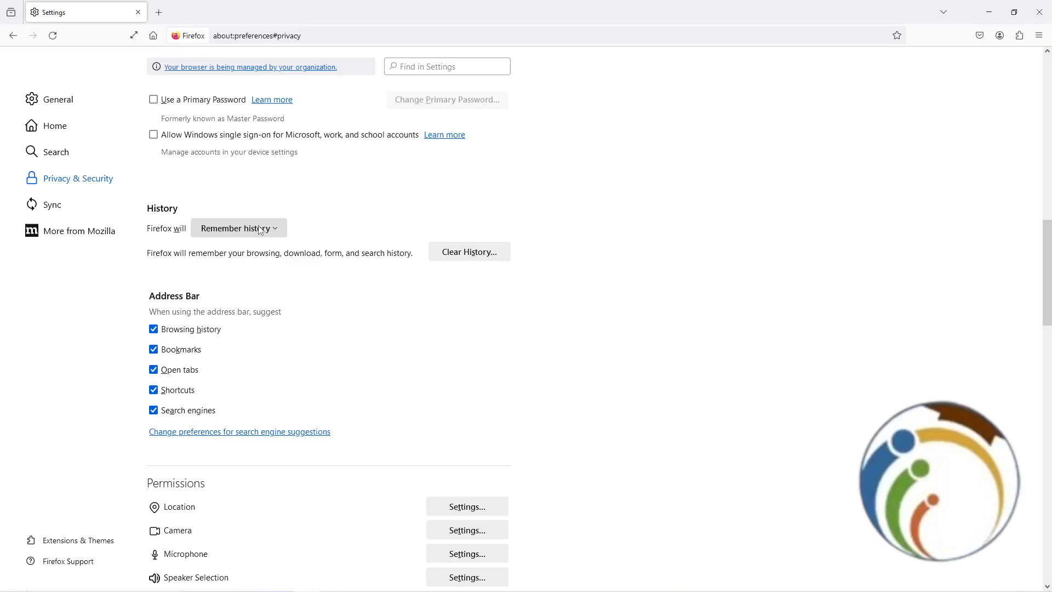
mouse_move(469, 252)
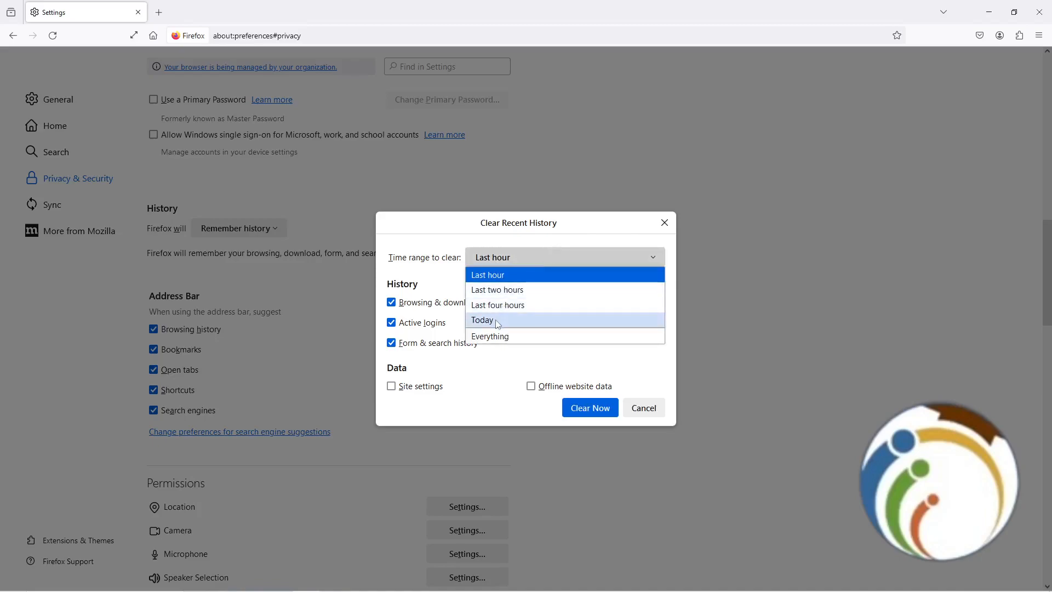
mouse_move(490, 336)
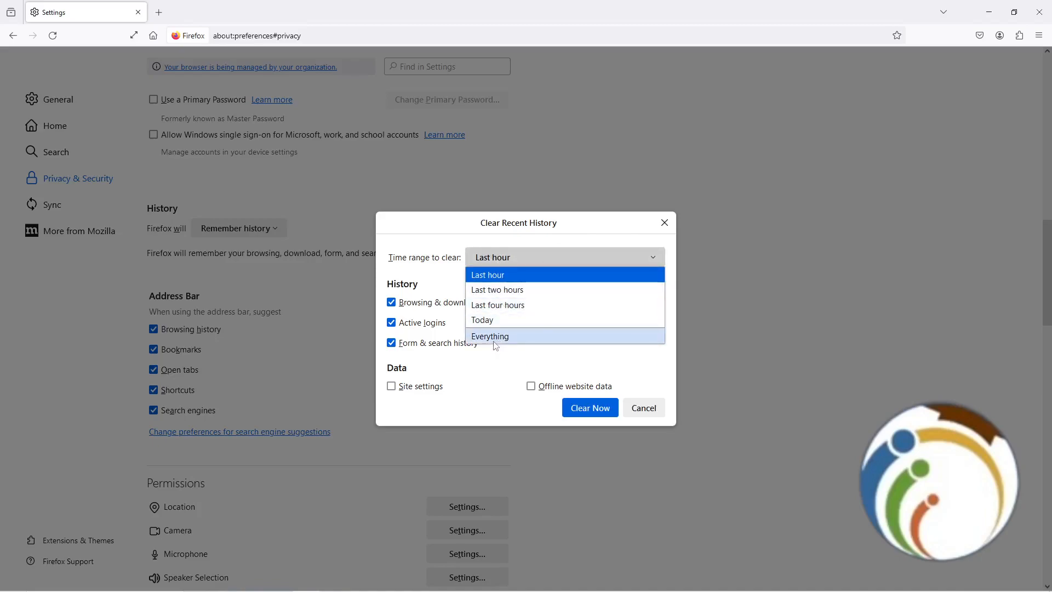
click(490, 335)
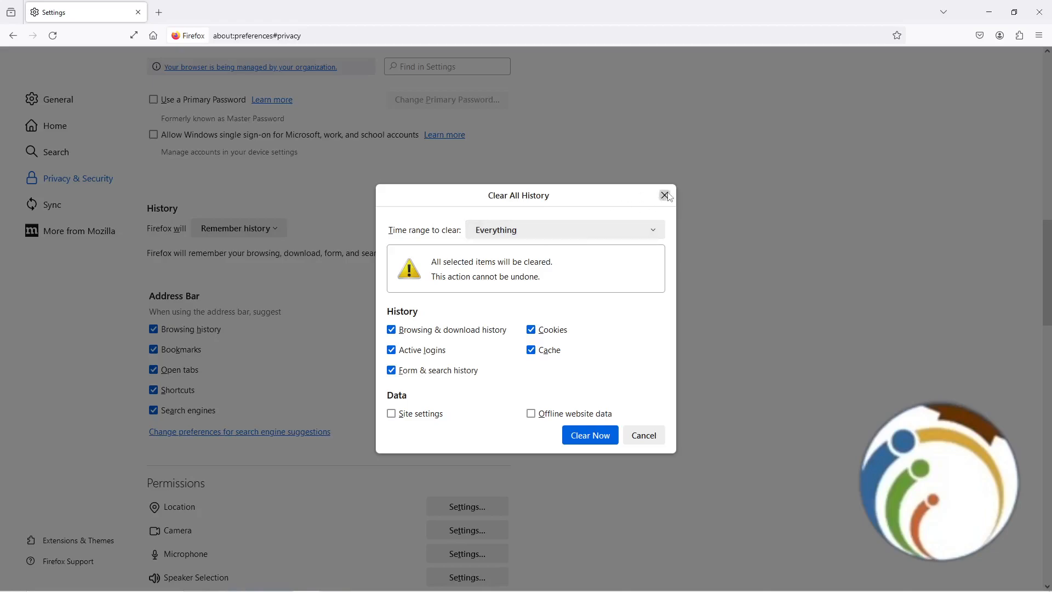
click(665, 195)
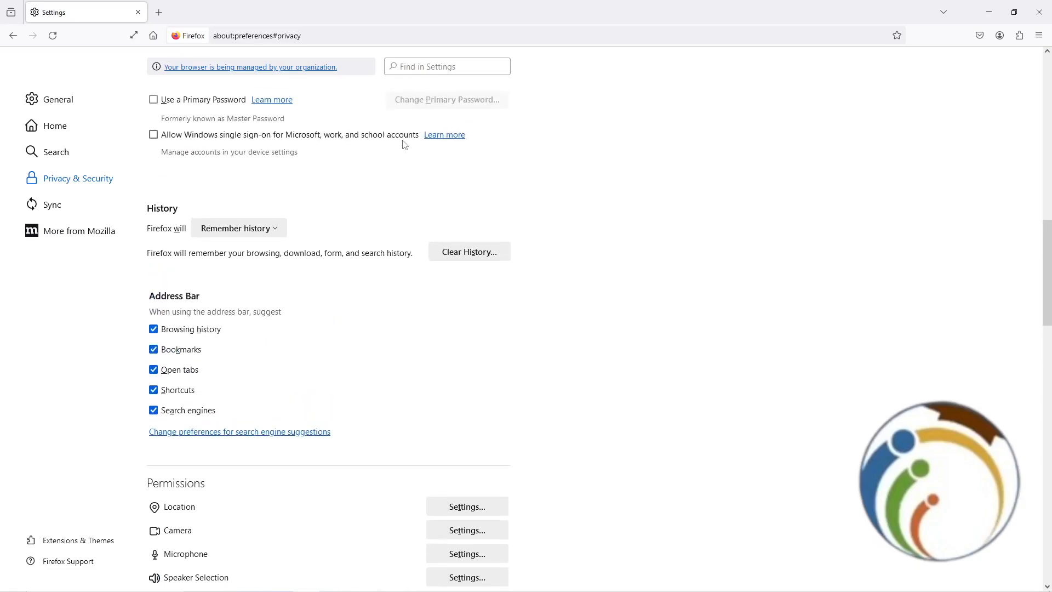
- Search settings for 'data' and scroll to Cookies and Site Data
click(447, 66)
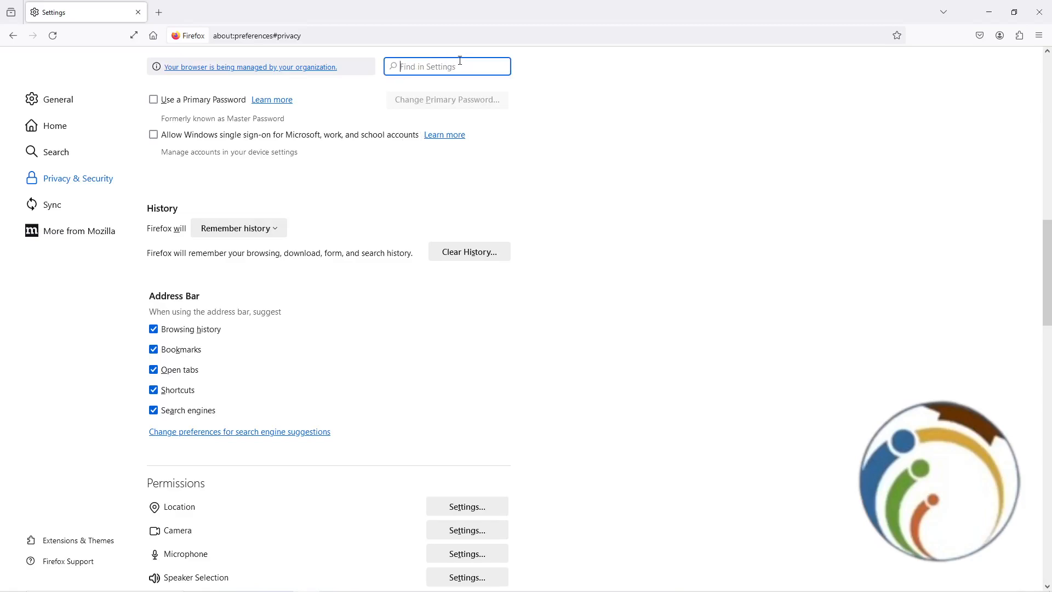
text(data)
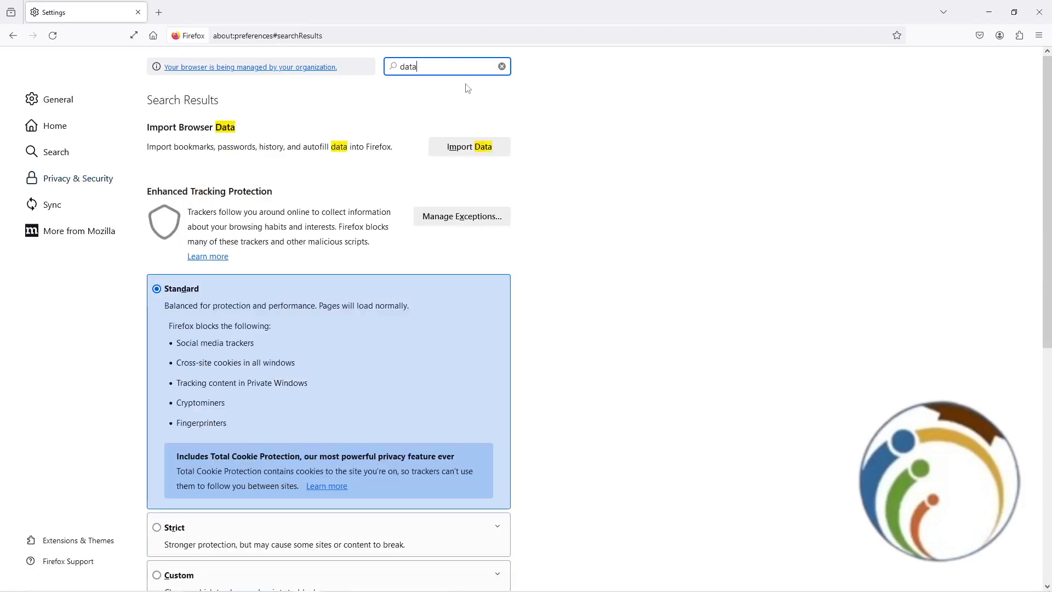
scroll(down, 3)
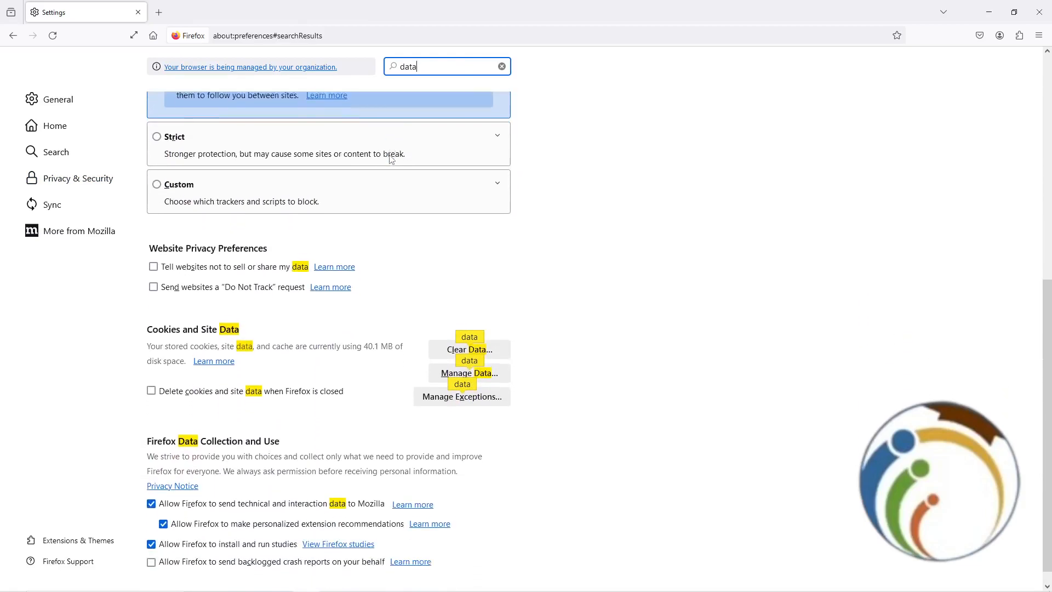
scroll(down, 3)
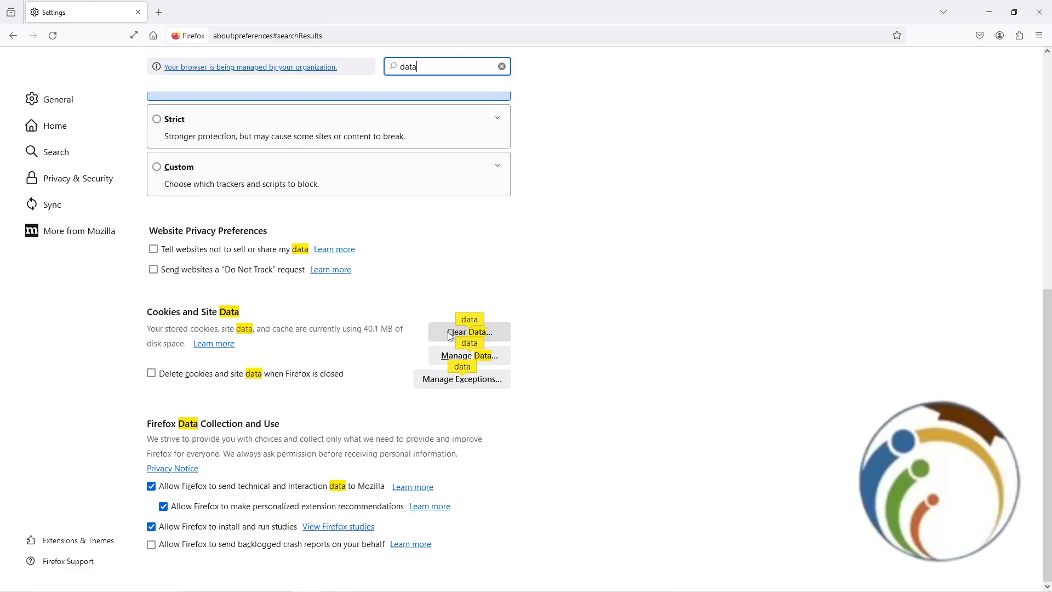
- Open the Clear Data dialog for cookies, site data and cached web content
click(469, 333)
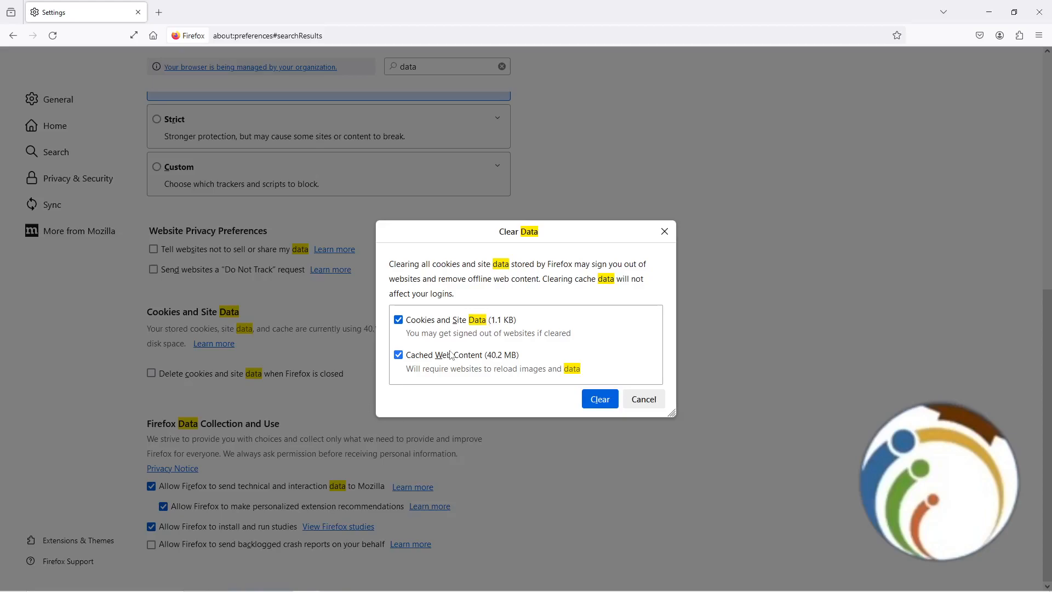
mouse_move(455, 349)
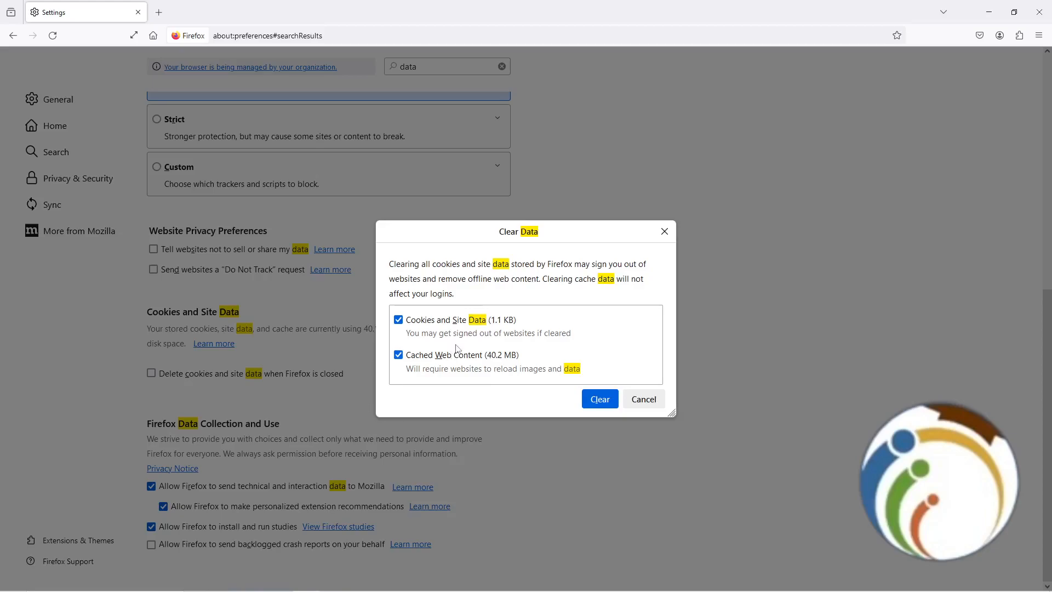
mouse_move(471, 346)
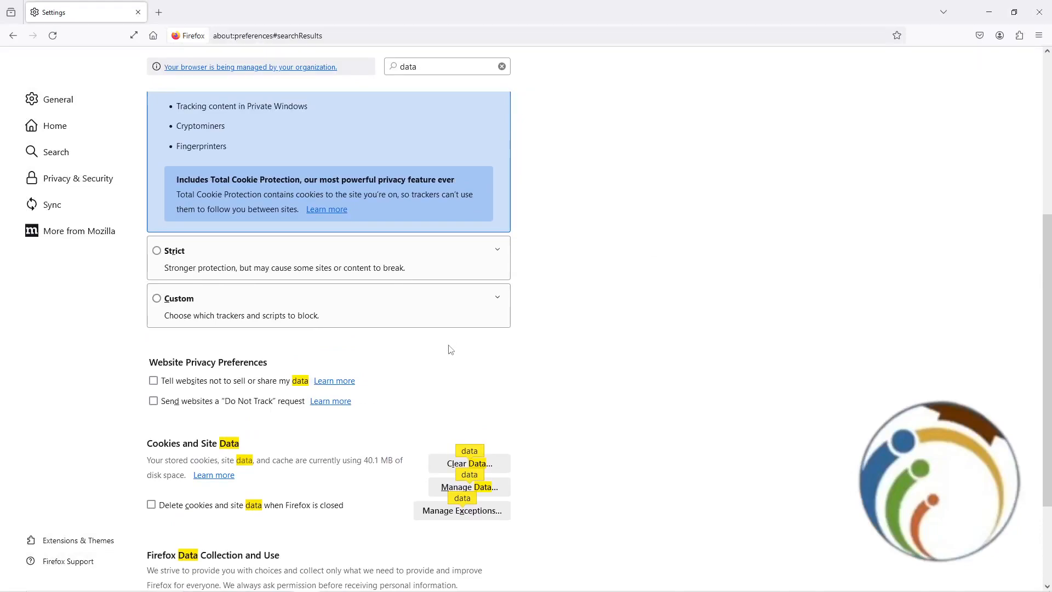
mouse_move(475, 66)
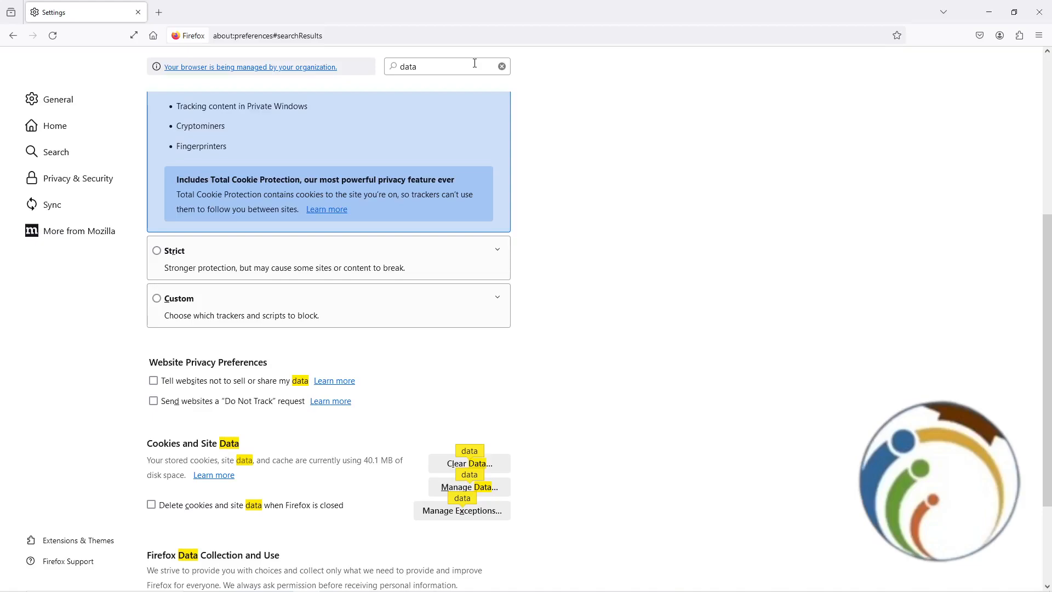
- Search settings for 'hardware' to reveal the Performance section
text(hardware)
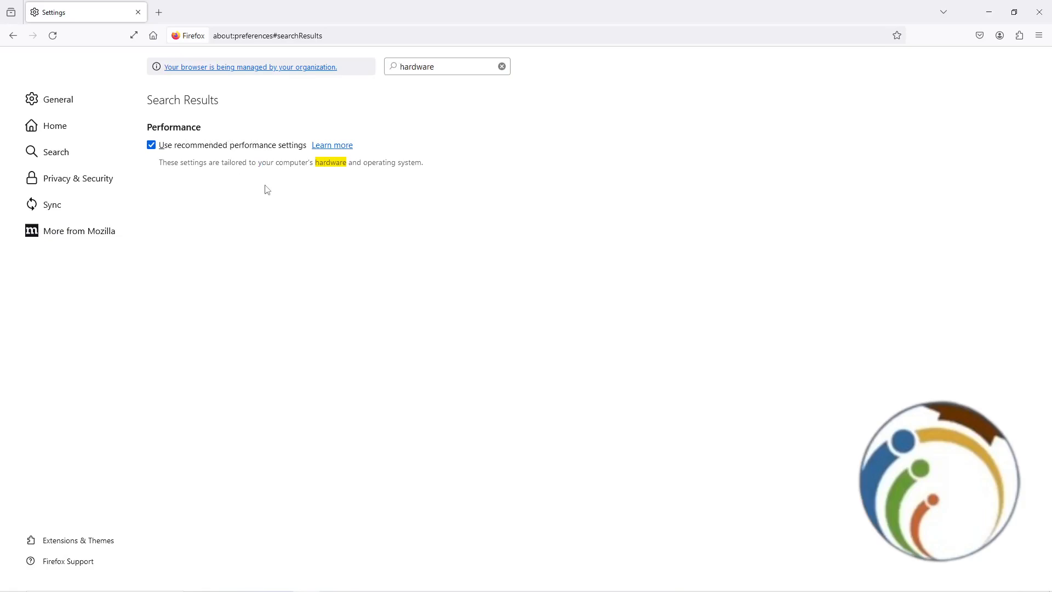
mouse_move(371, 164)
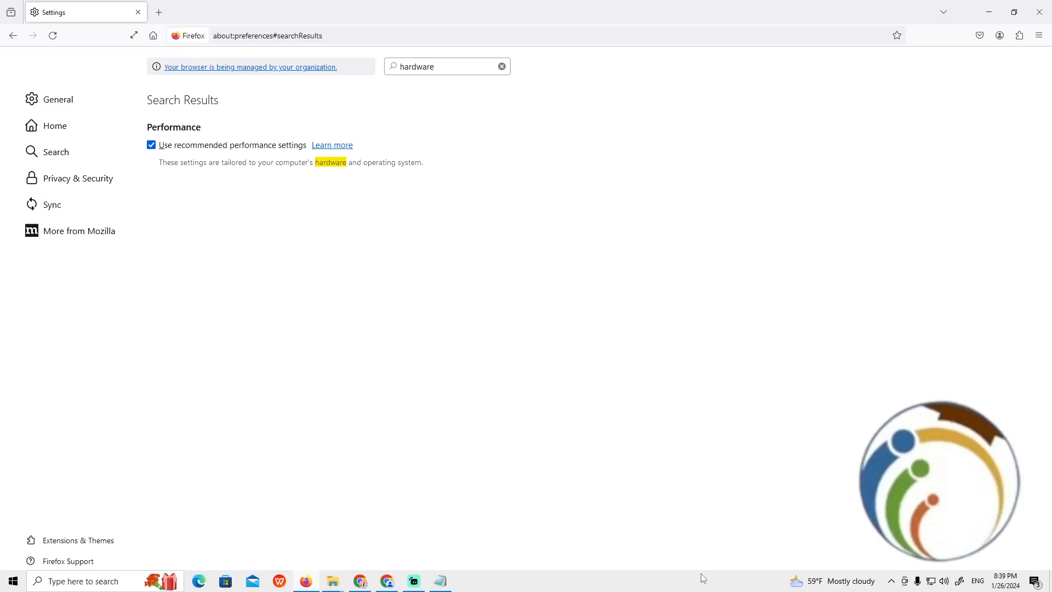
mouse_move(650, 588)
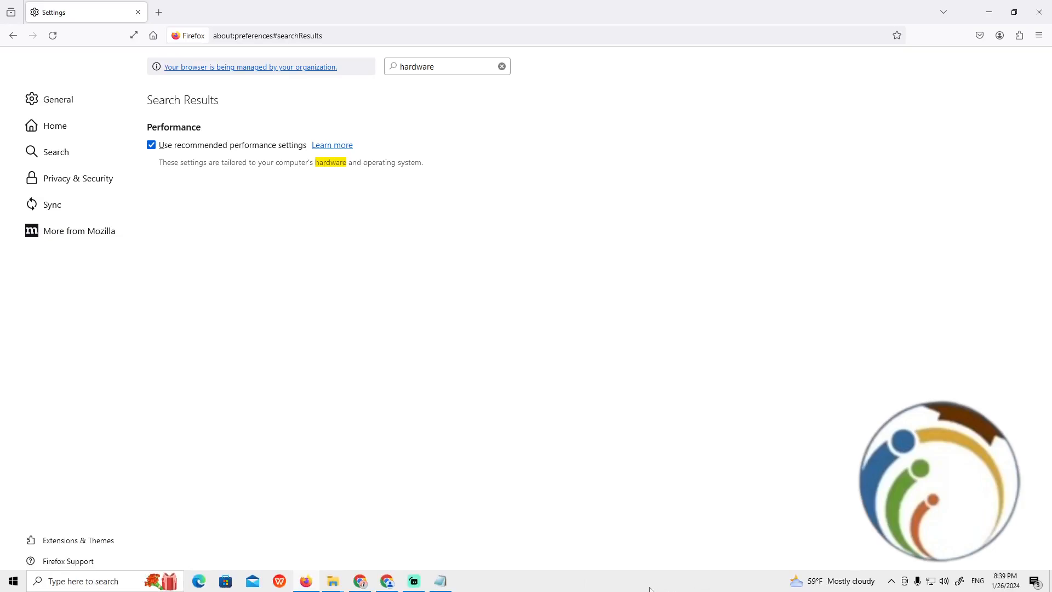